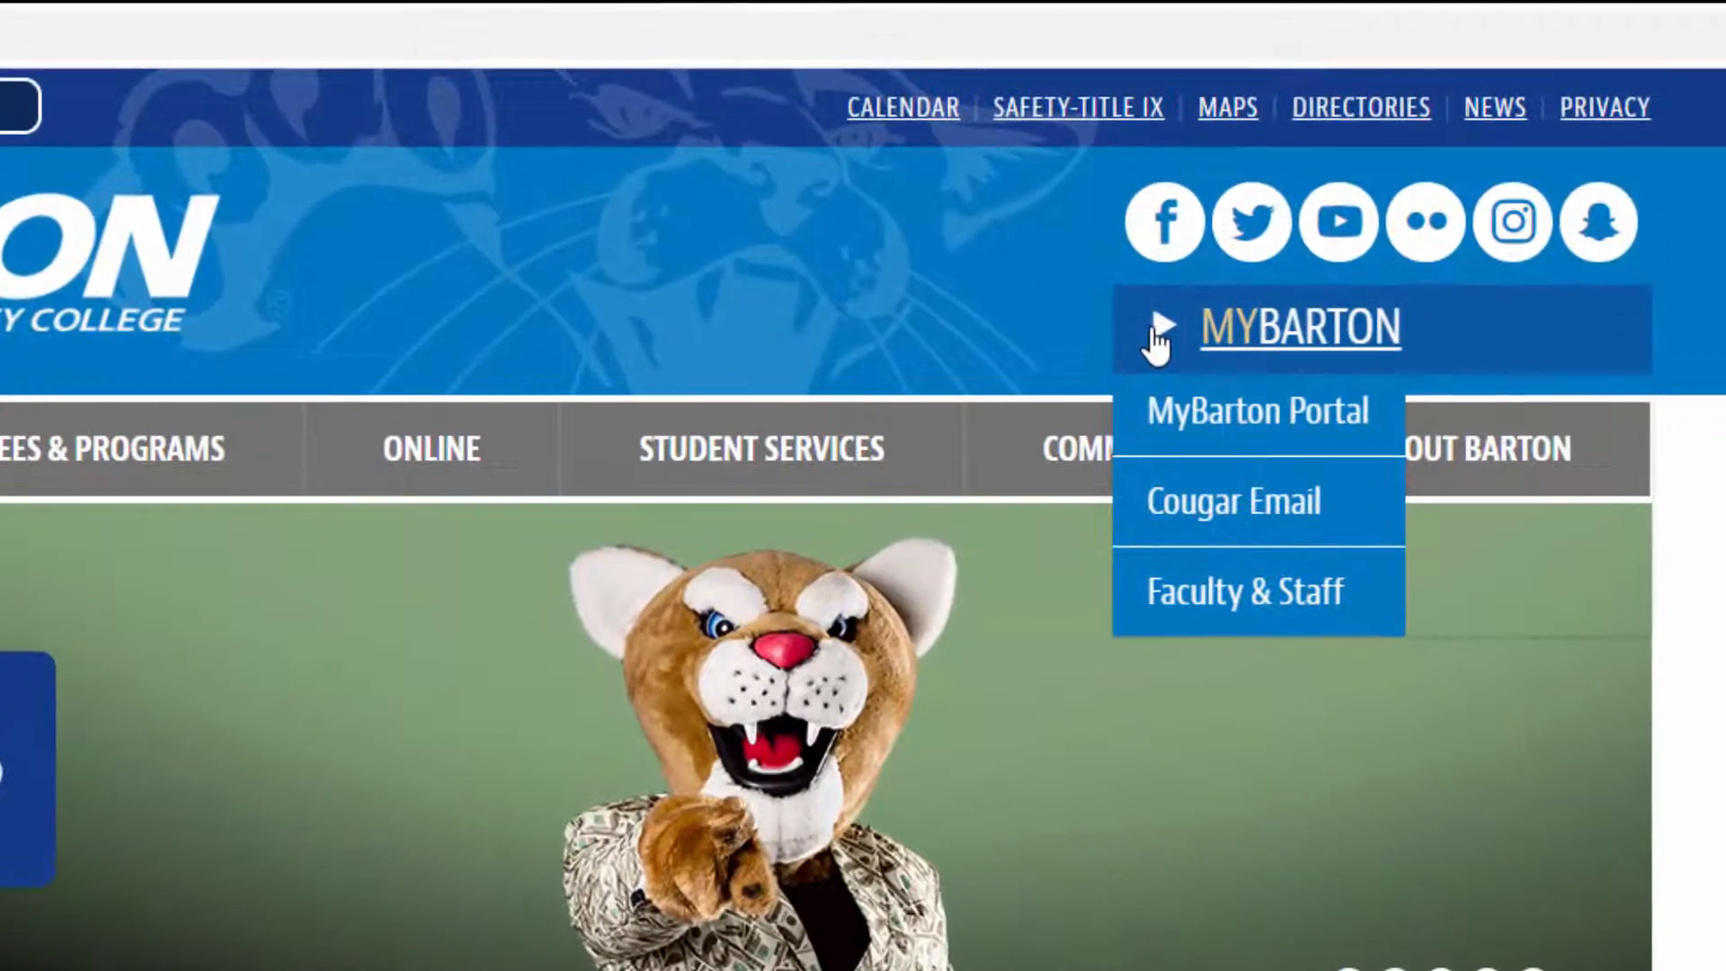
Step: Go to the MyBarton Portal sign-in page from the MYBARTON header menu
left_click(1258, 410)
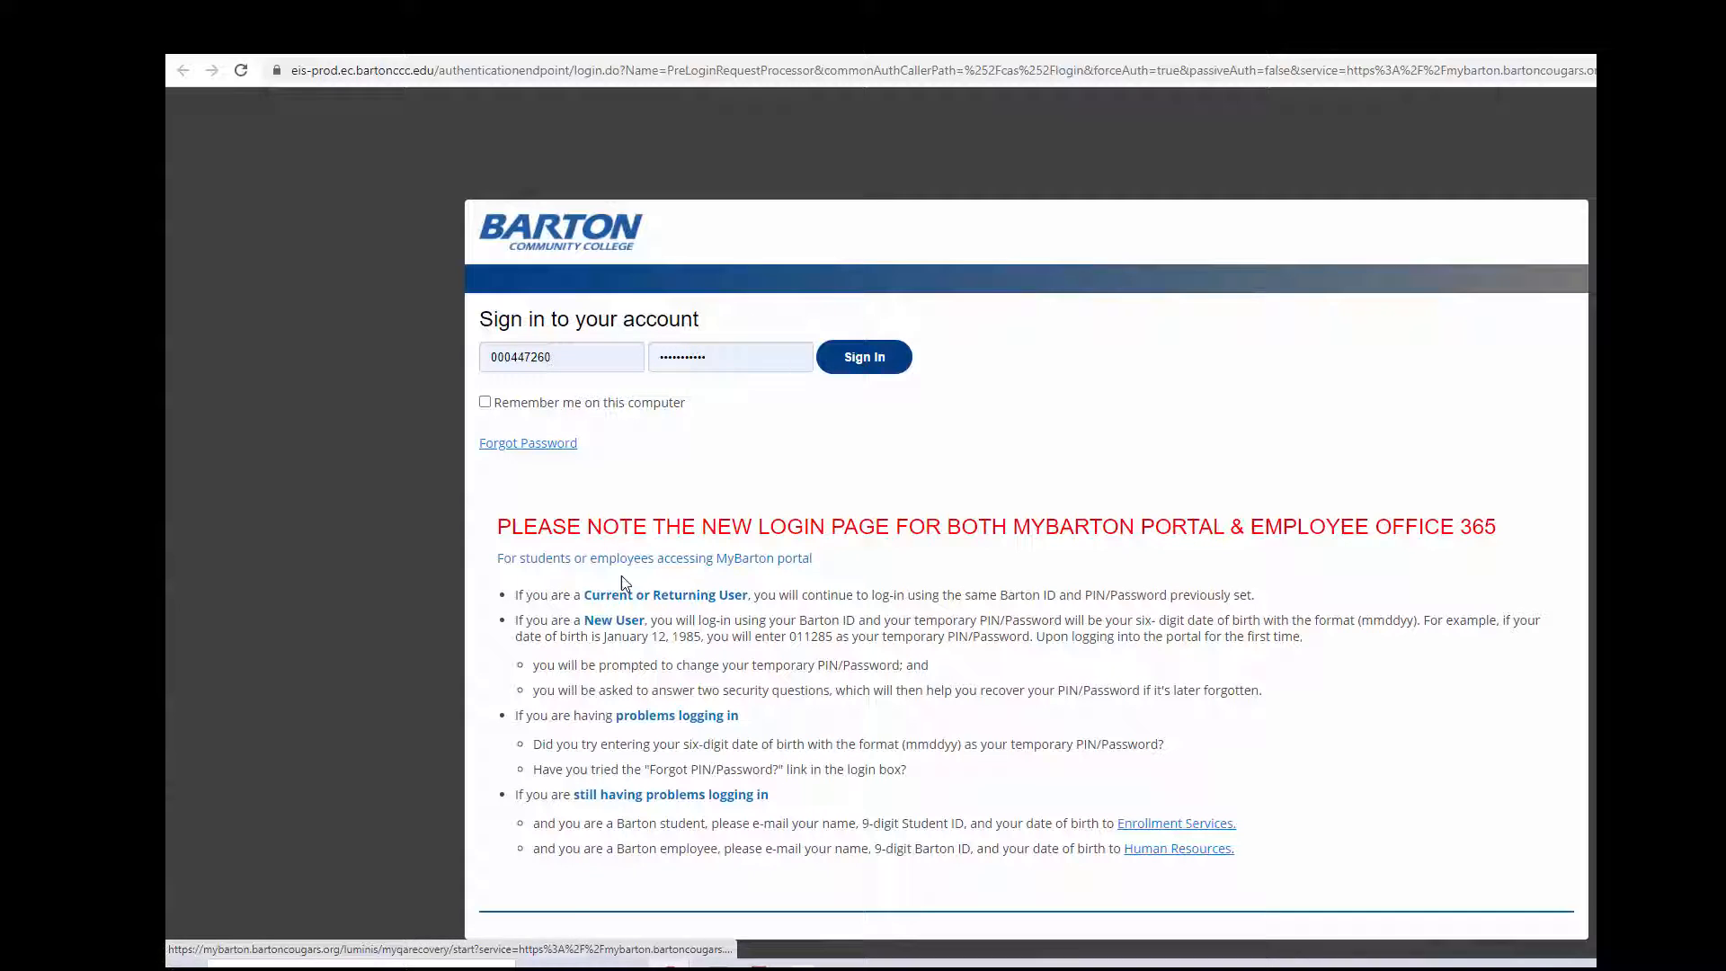
mouse_move(746, 700)
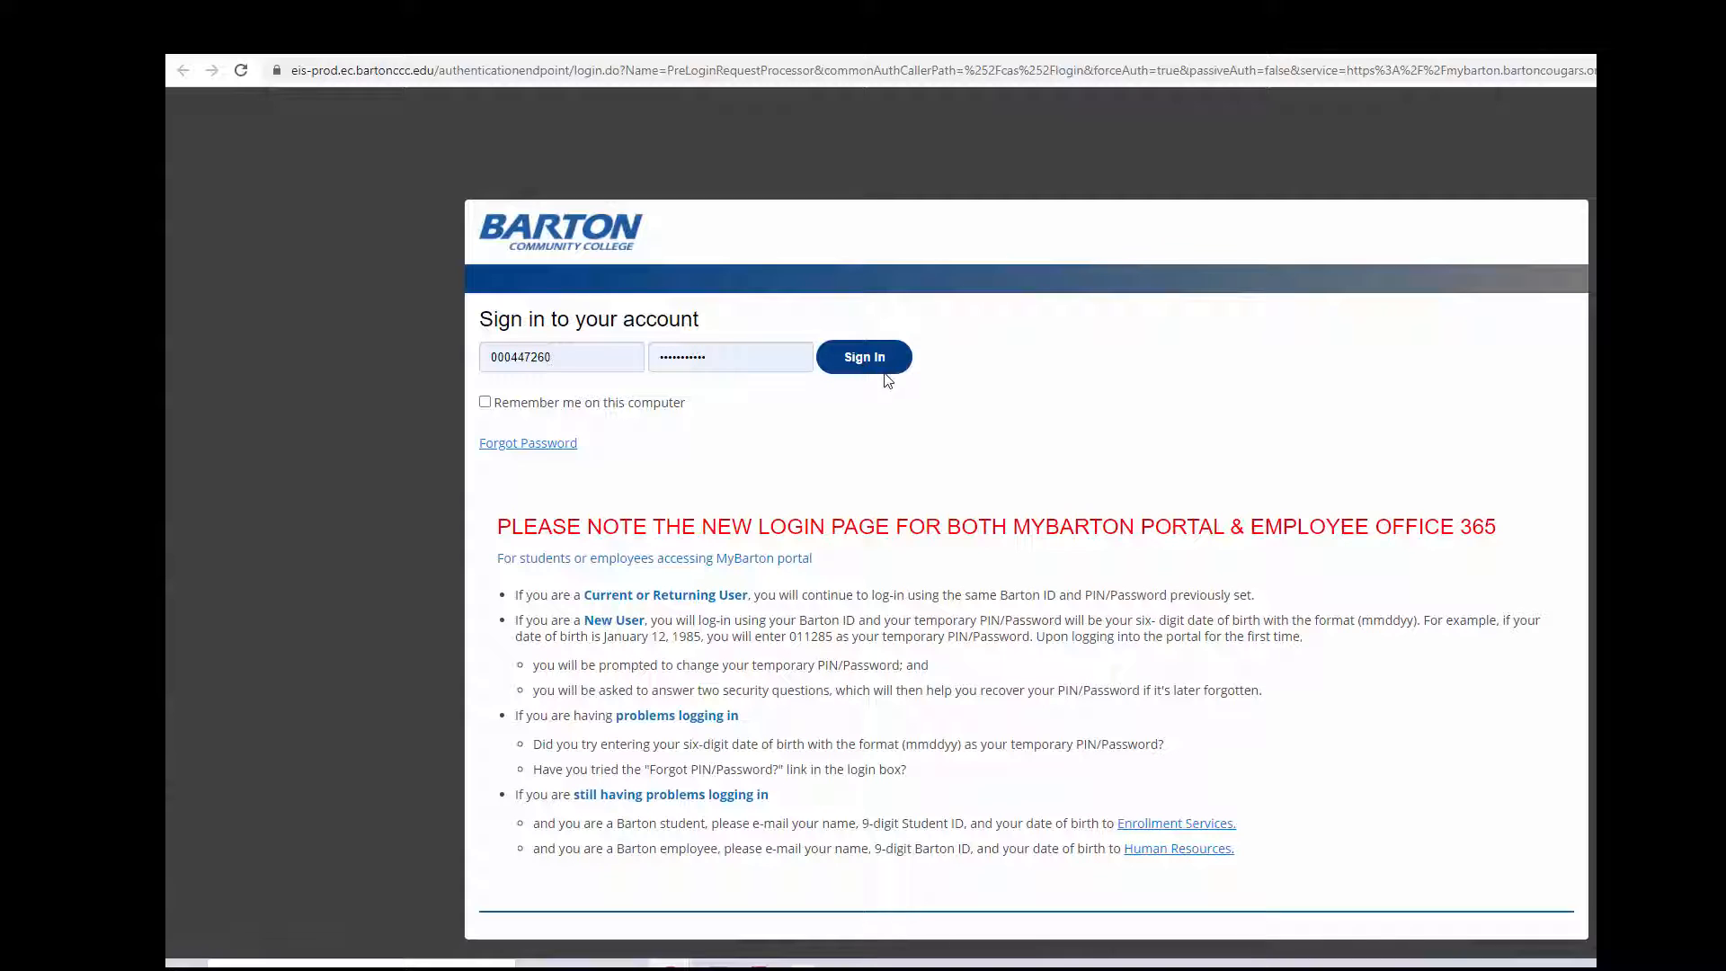
Step: Submit the entered Barton ID and PIN with Sign In
left_click(863, 356)
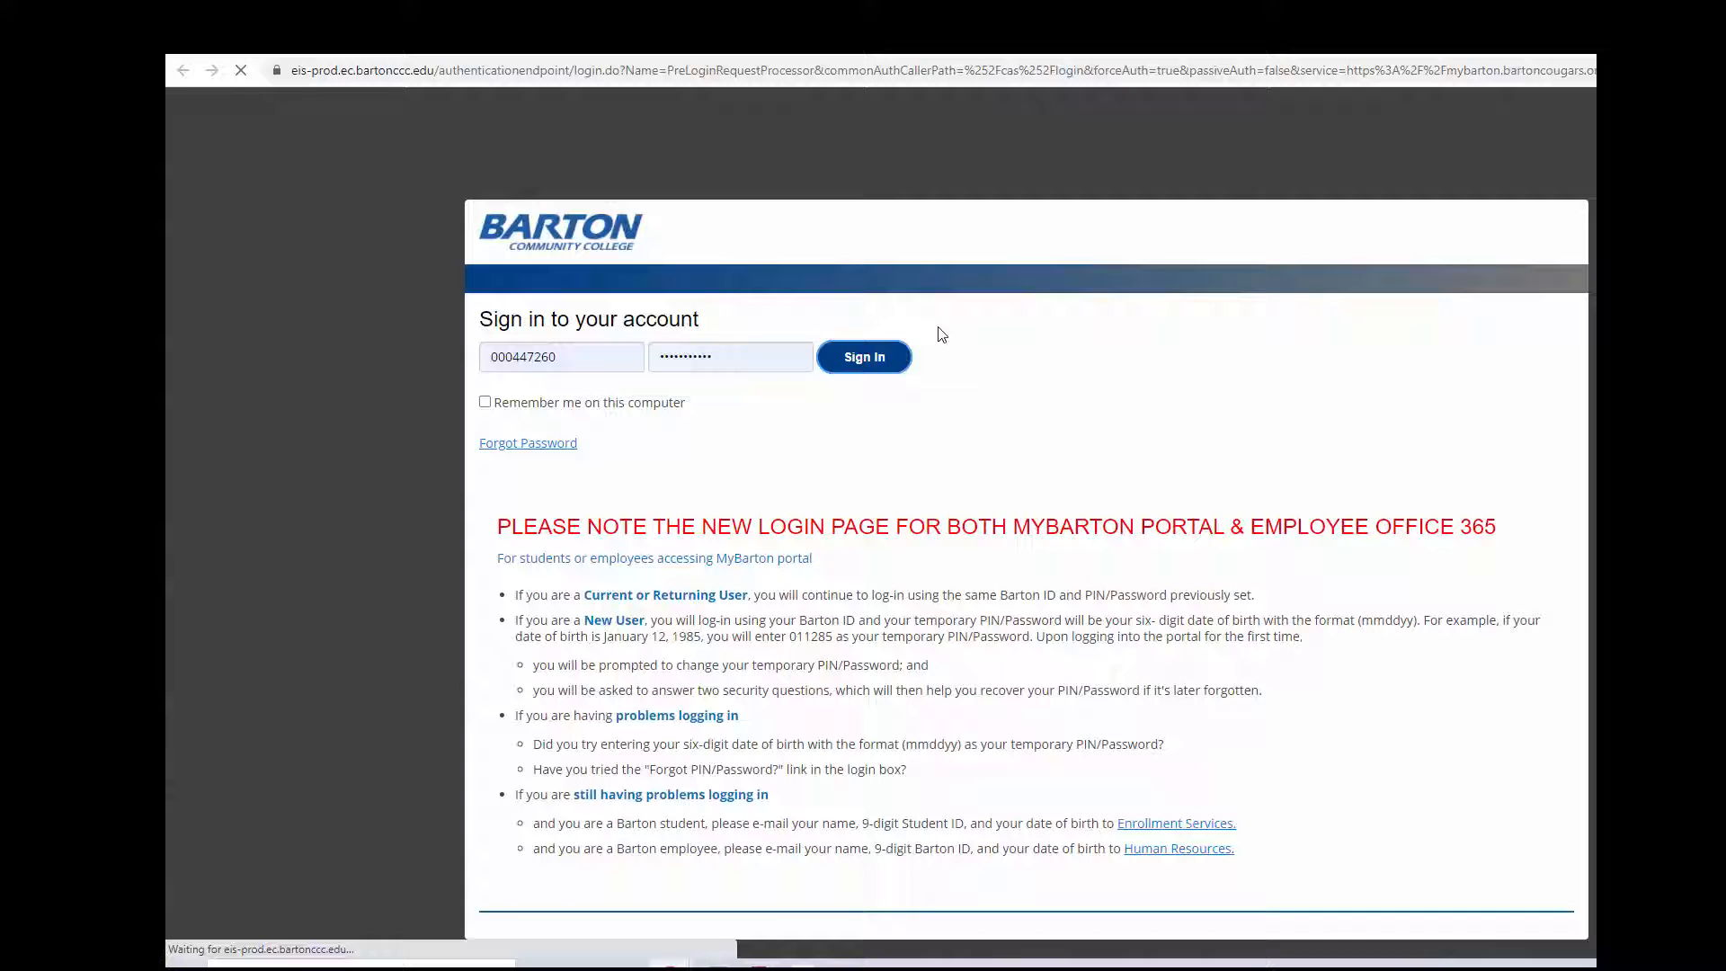
left_click(865, 356)
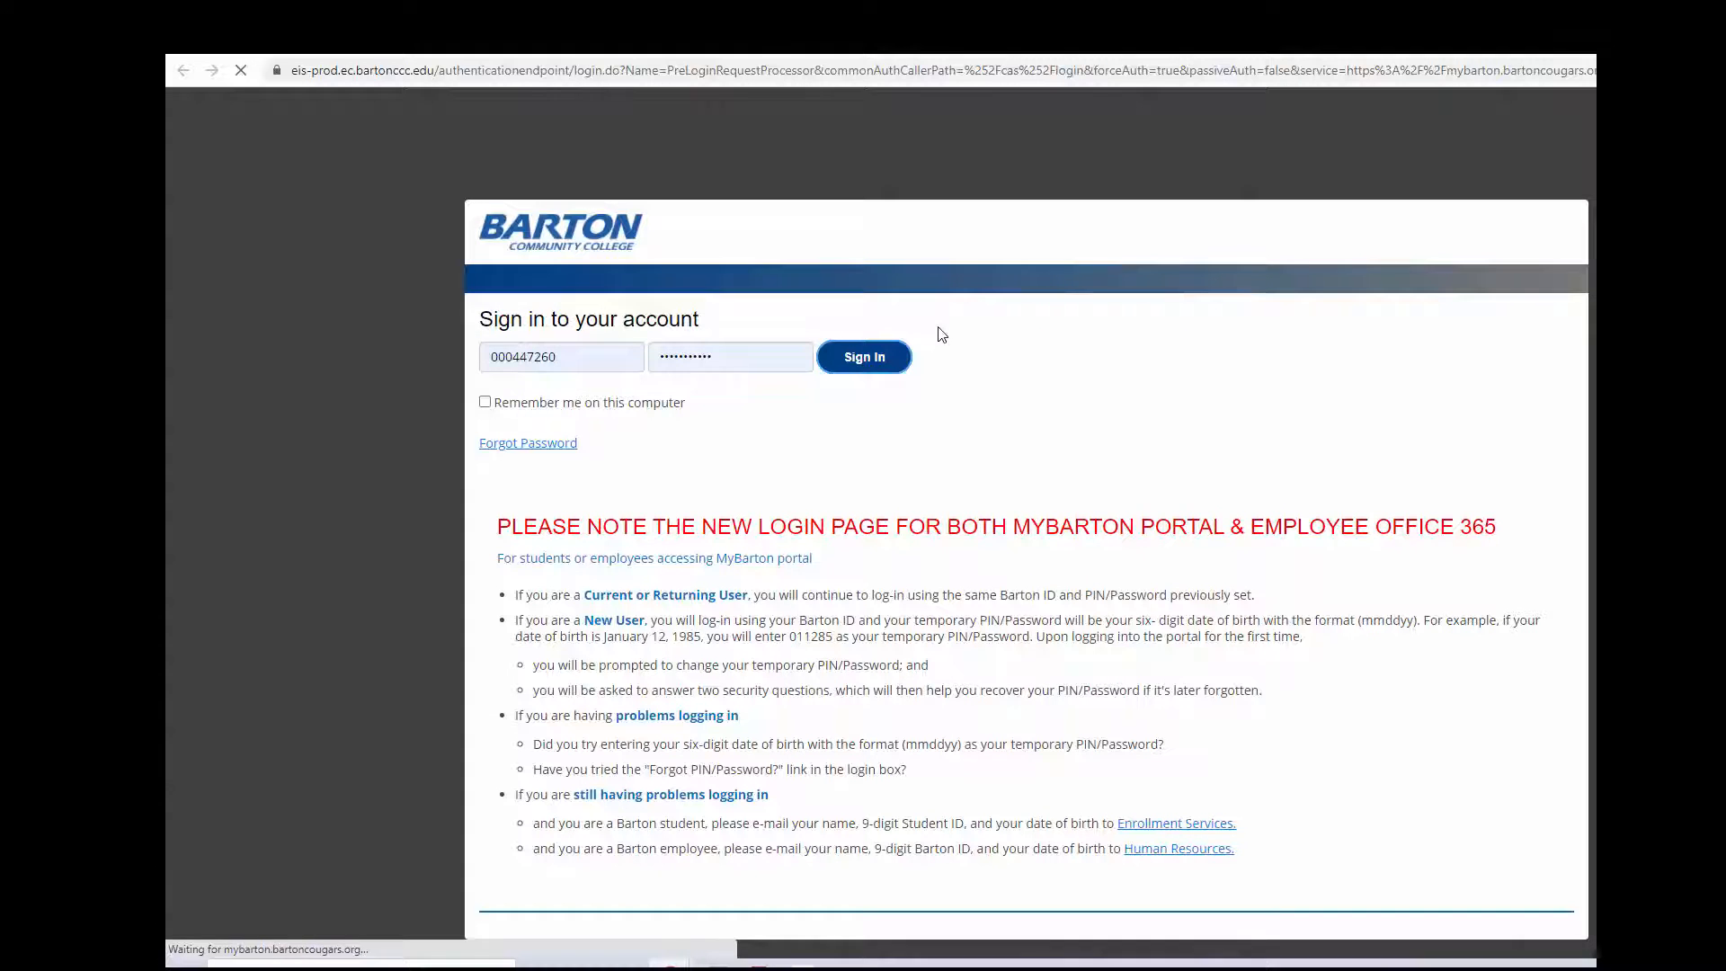
Step: Launch BARTonline (Canvas) from the Popular Links 'Access Online Classes via Canvas' logo
left_click(863, 356)
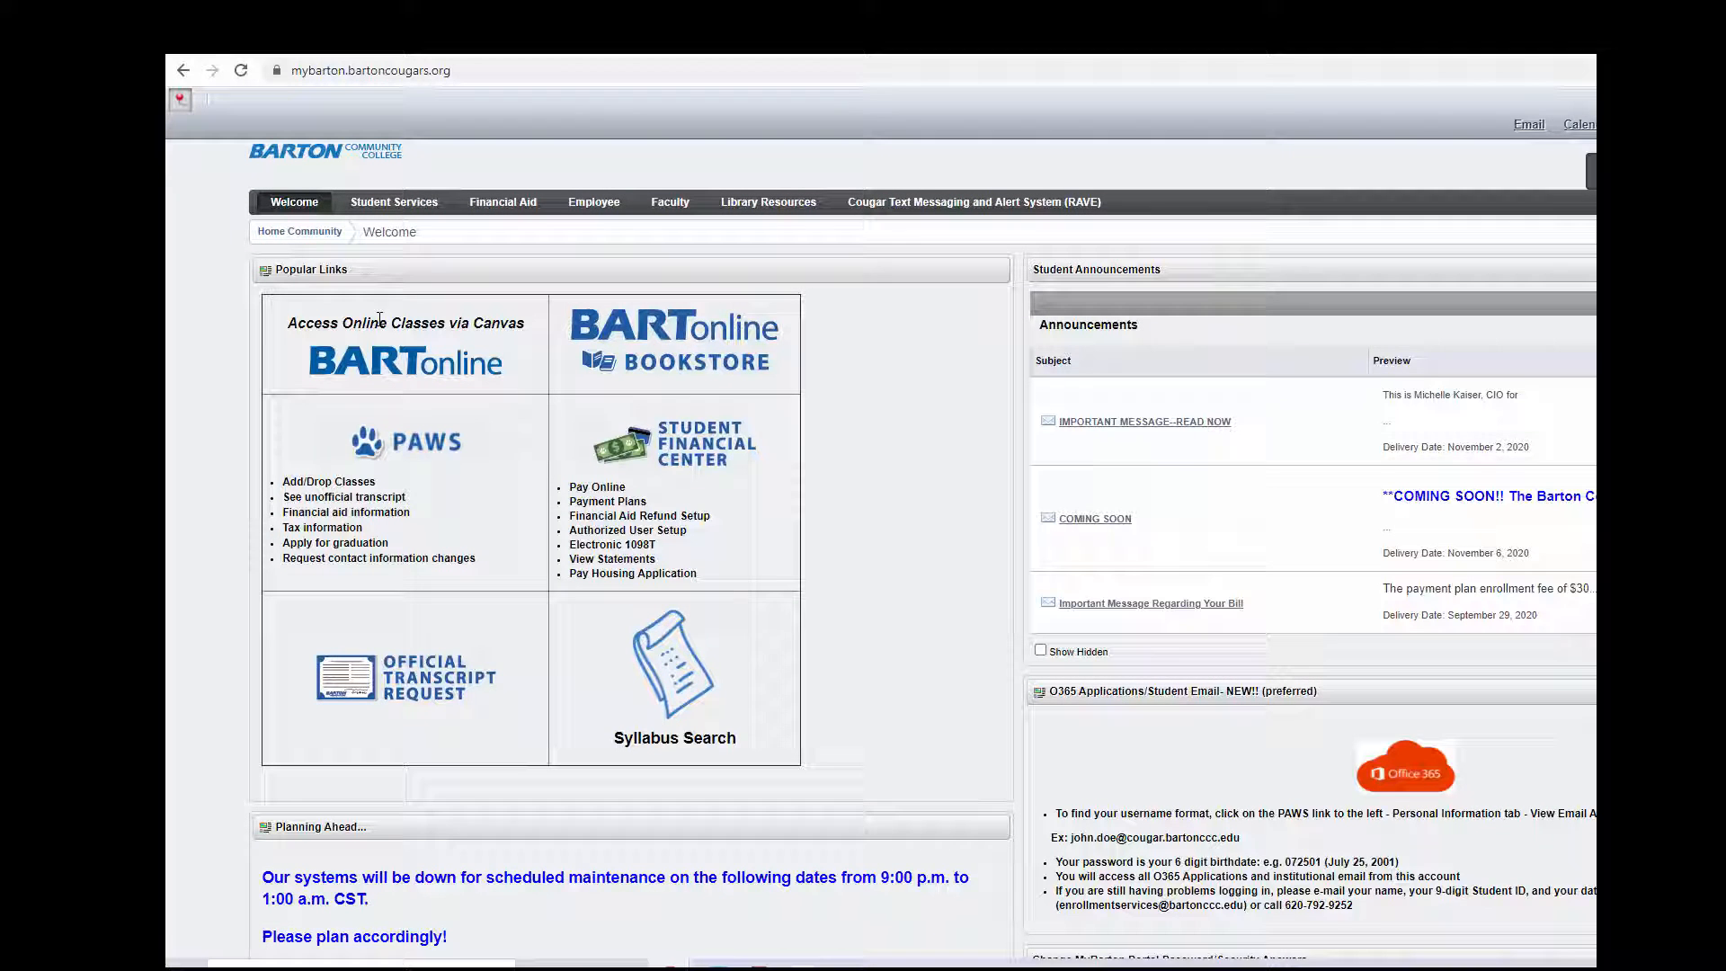
mouse_move(383, 372)
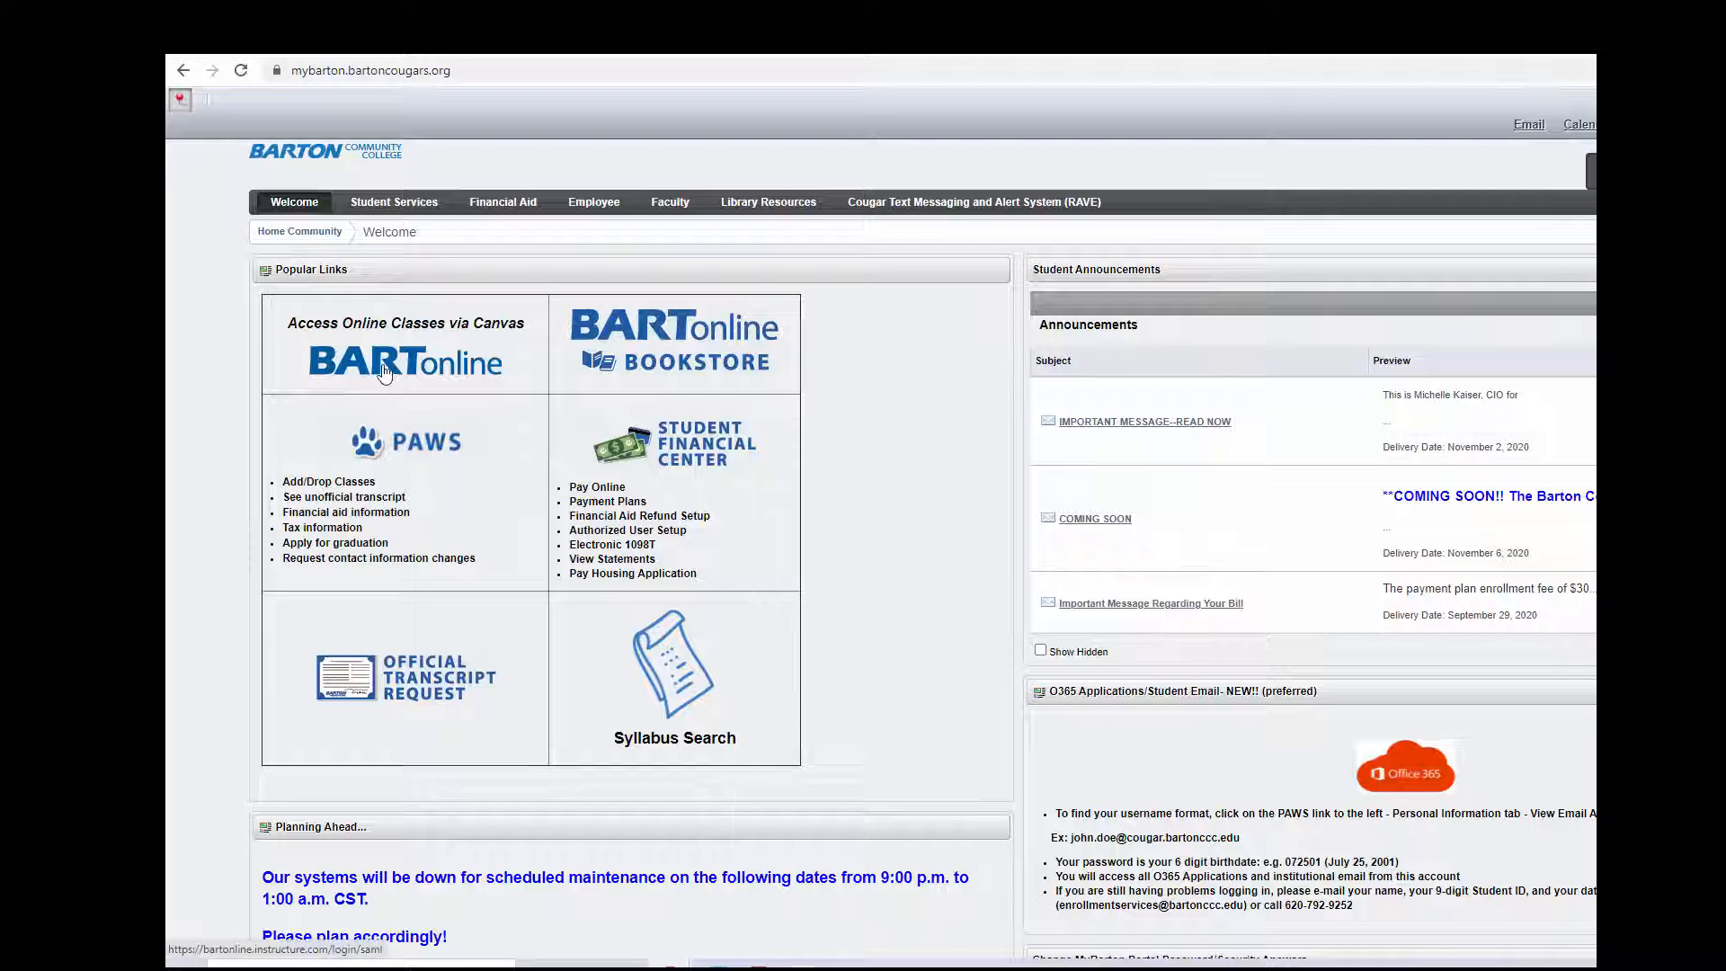
left_click(404, 364)
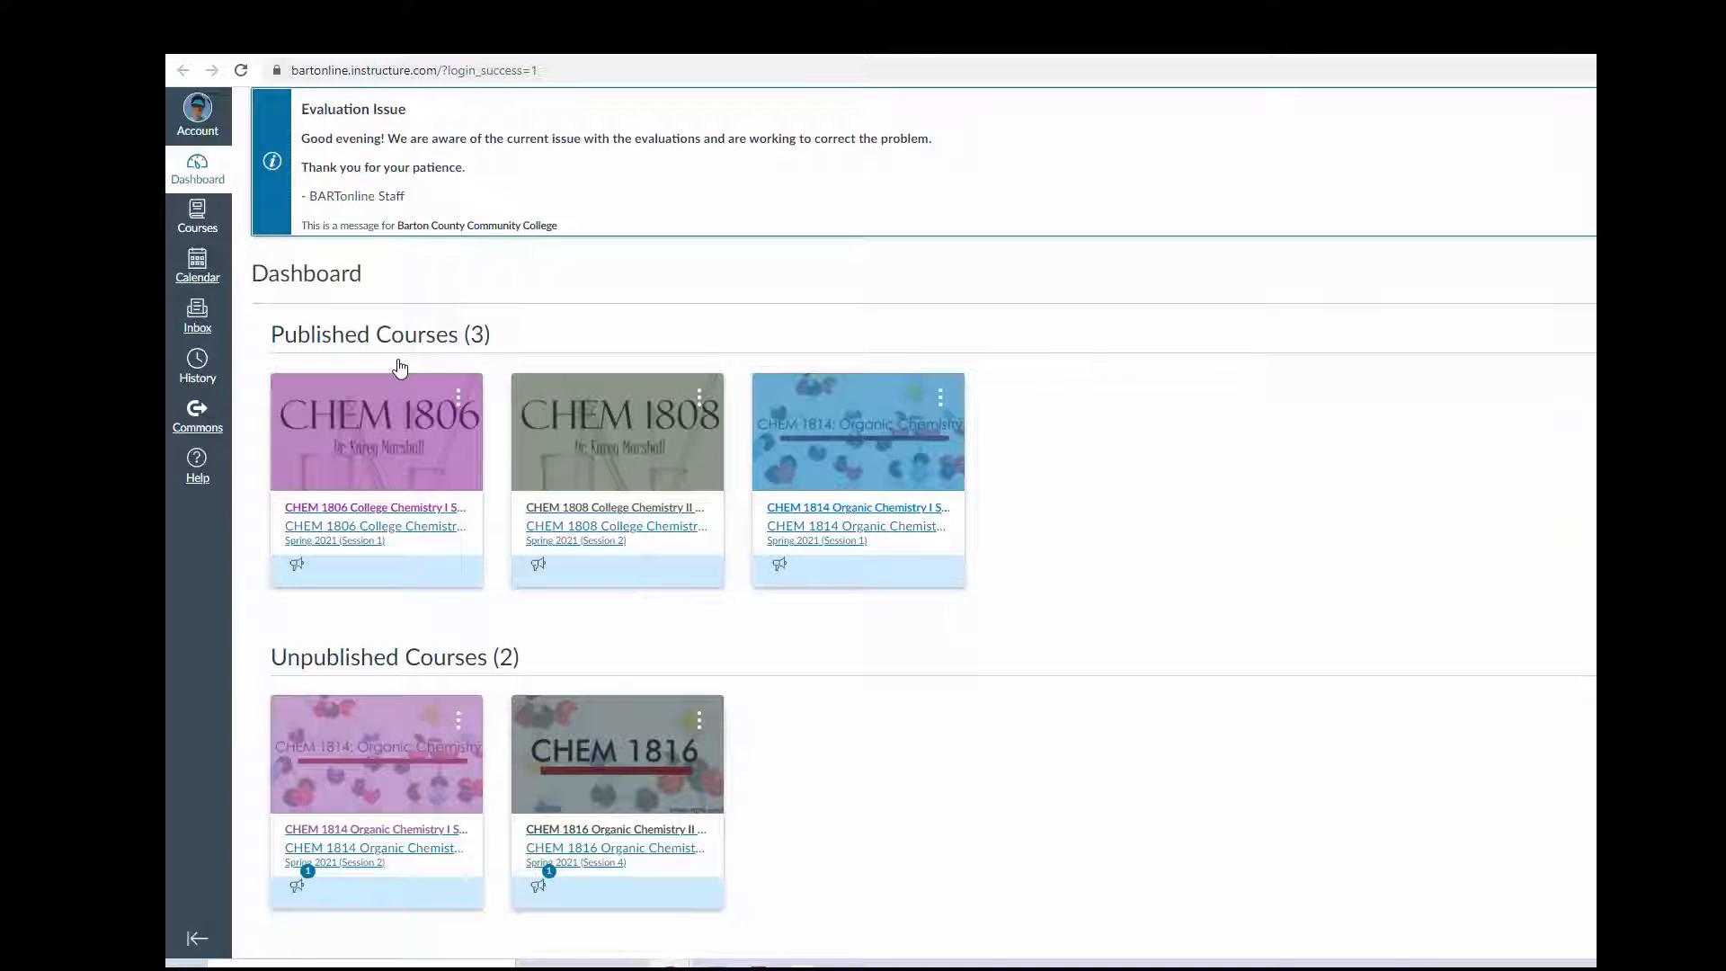
mouse_move(372, 404)
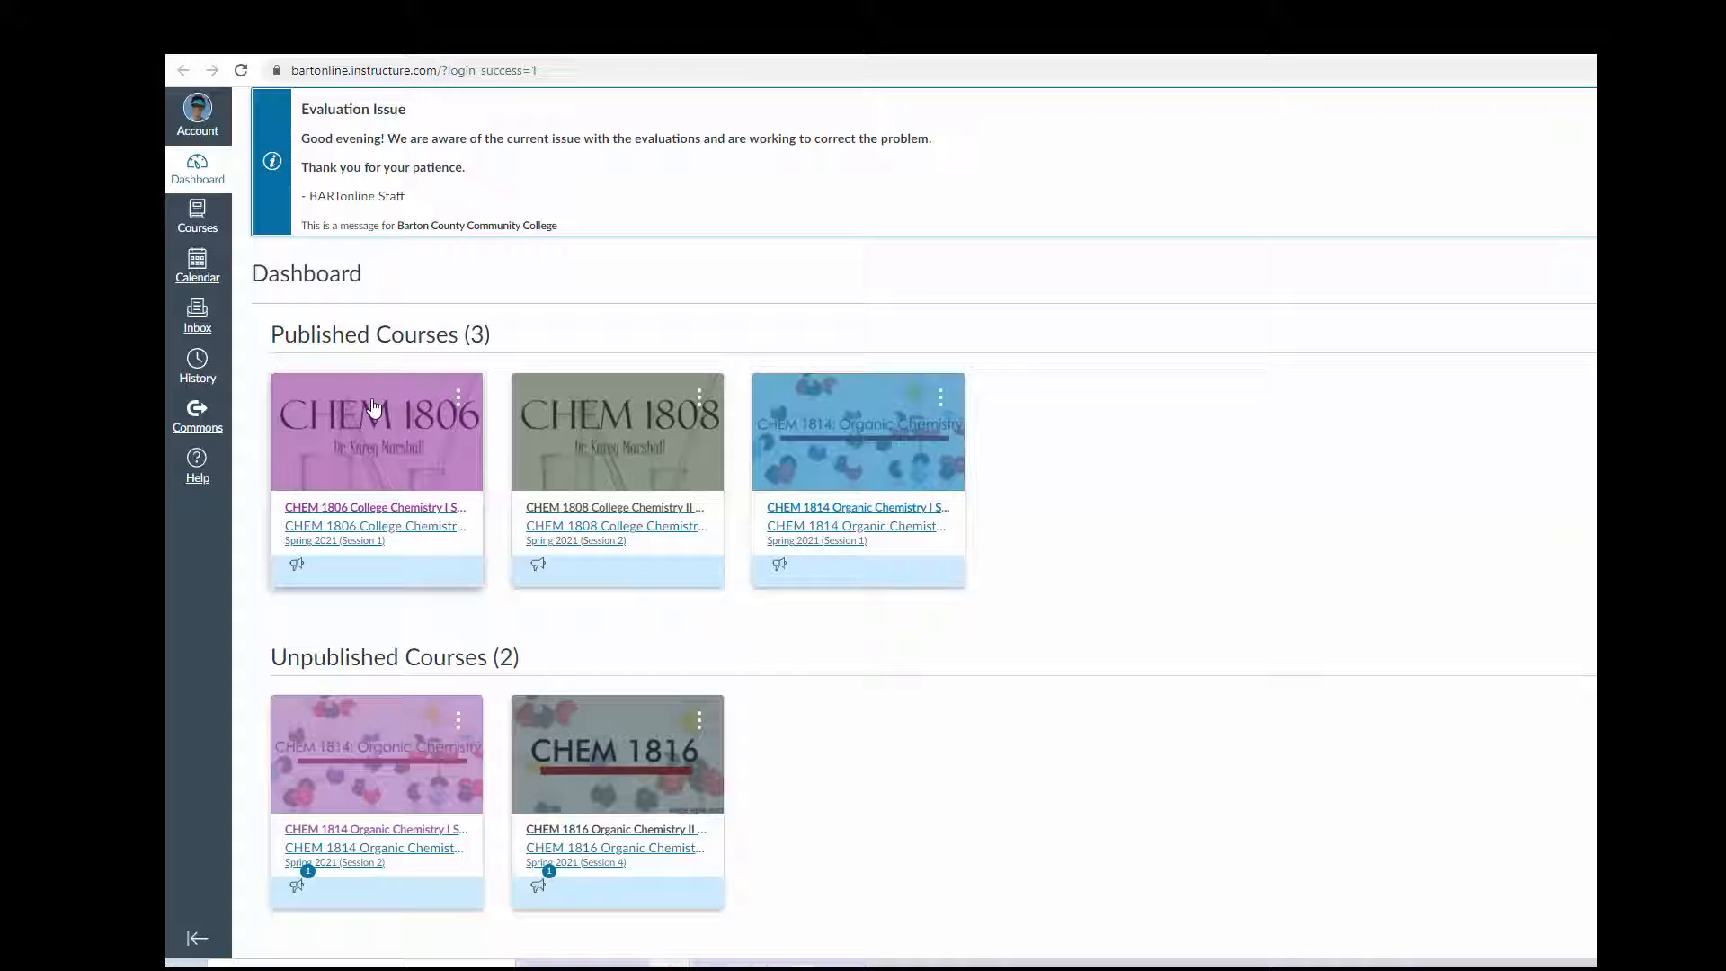
mouse_move(474, 635)
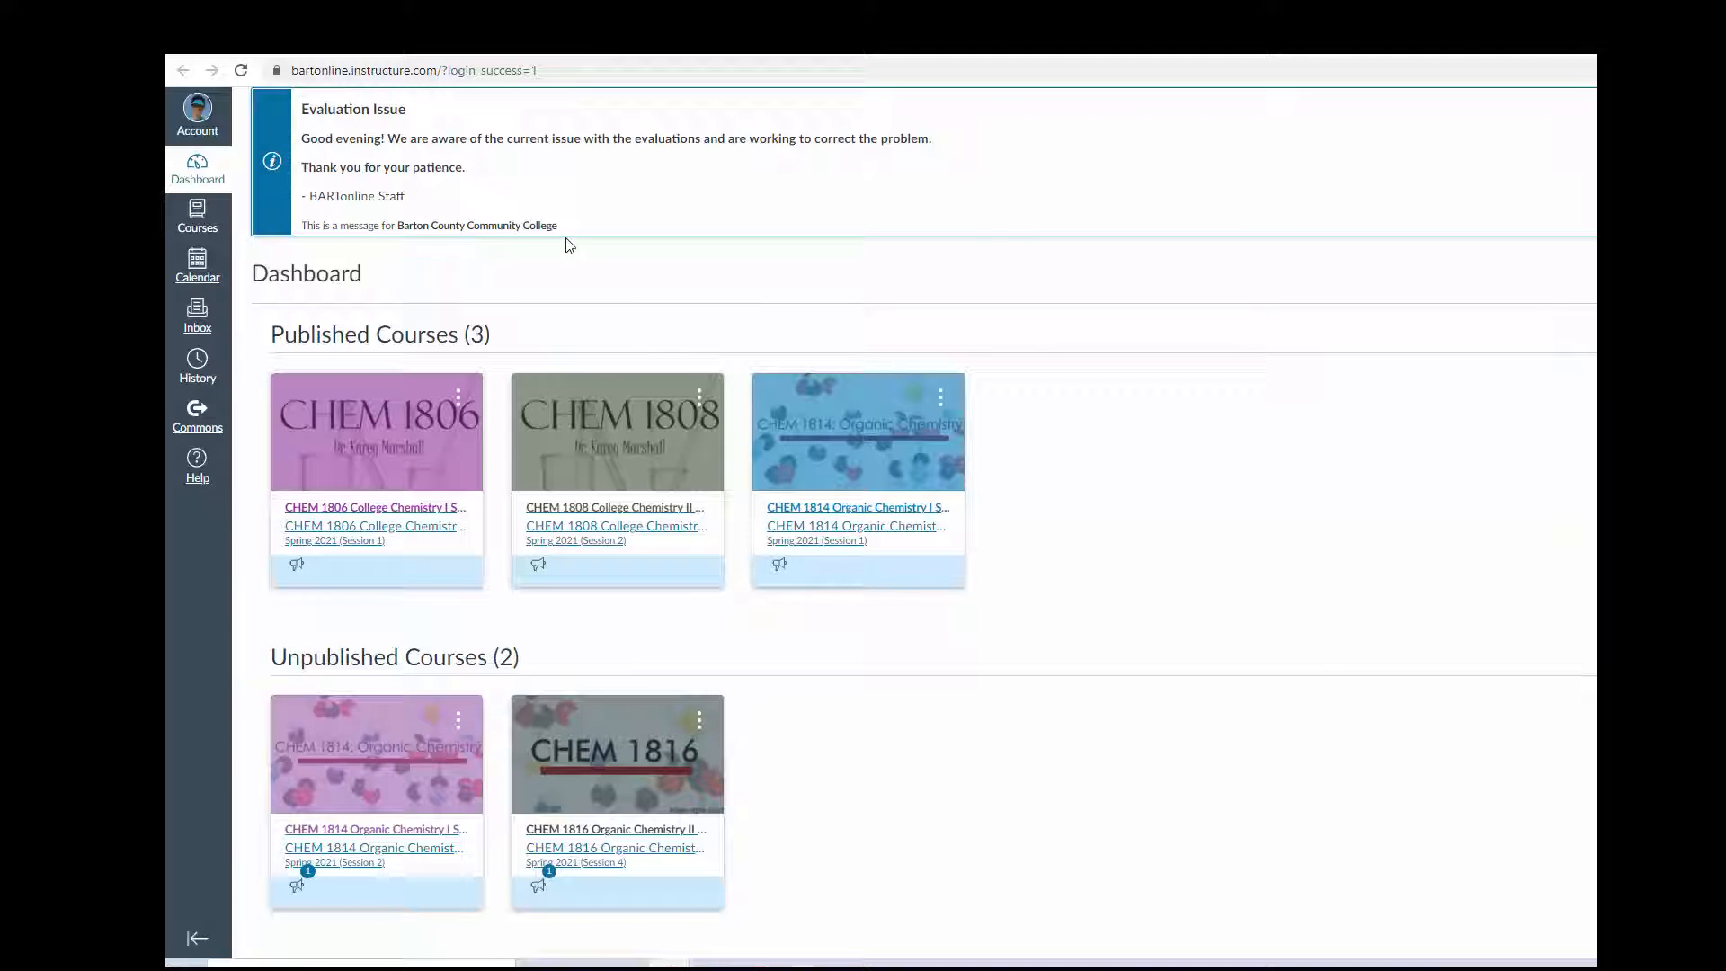
Step: Reach the All Courses list from the Courses menu
left_click(198, 218)
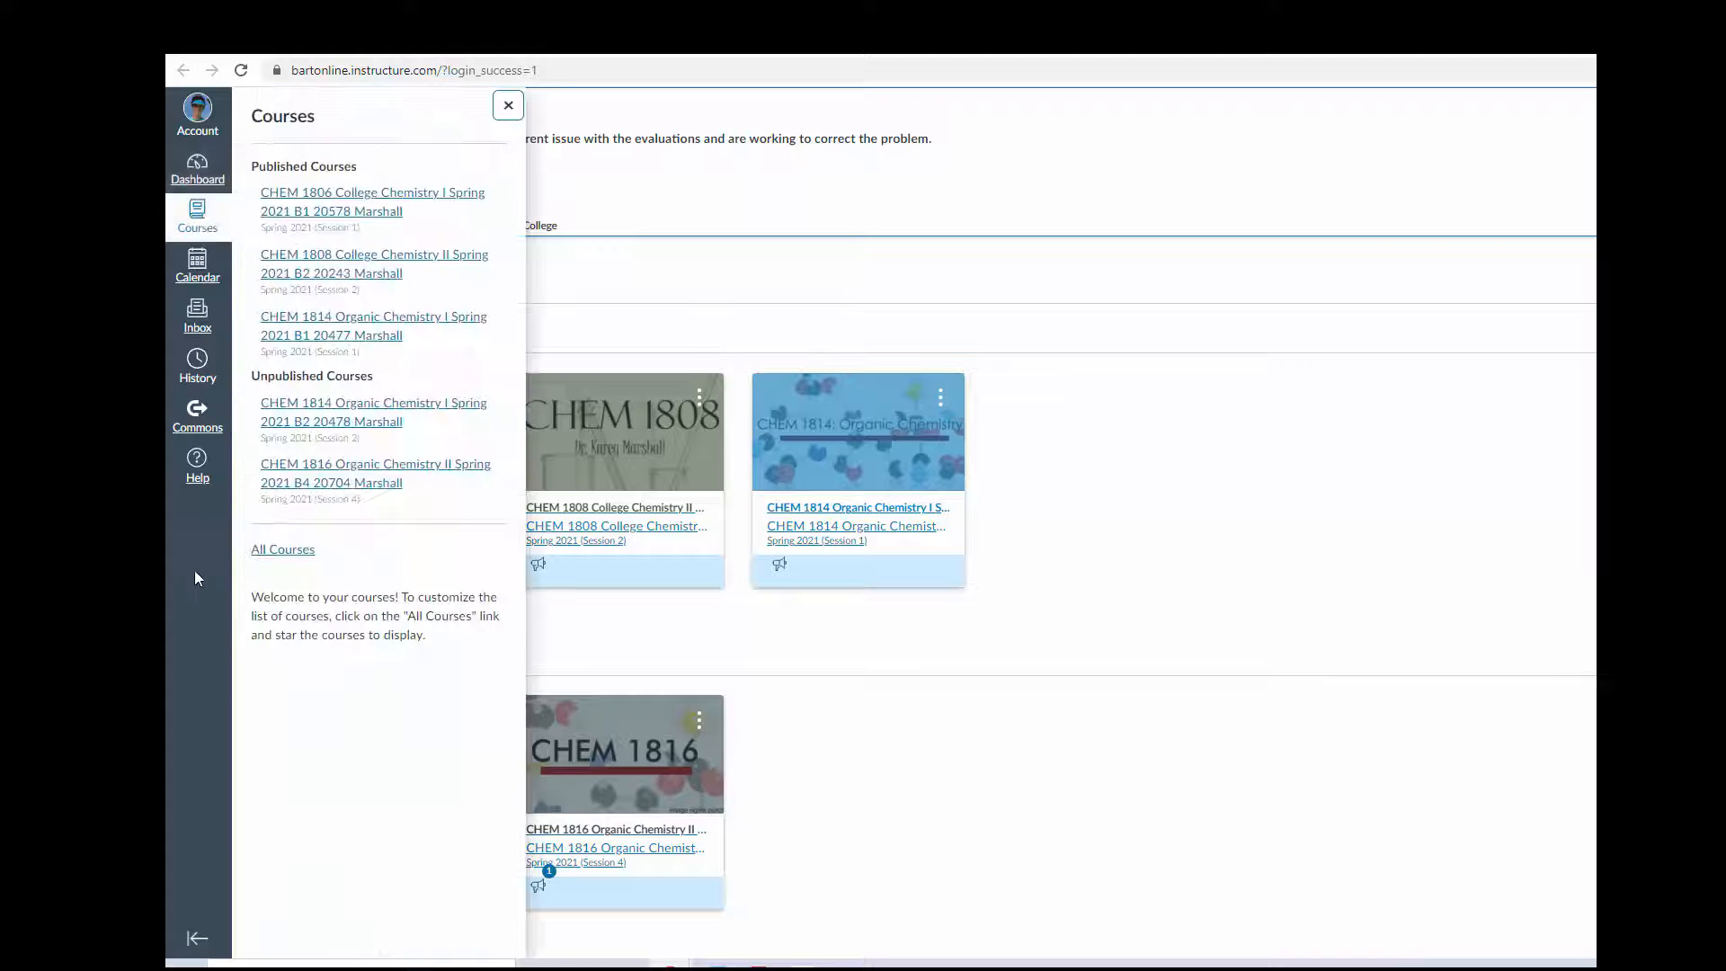
left_click(283, 551)
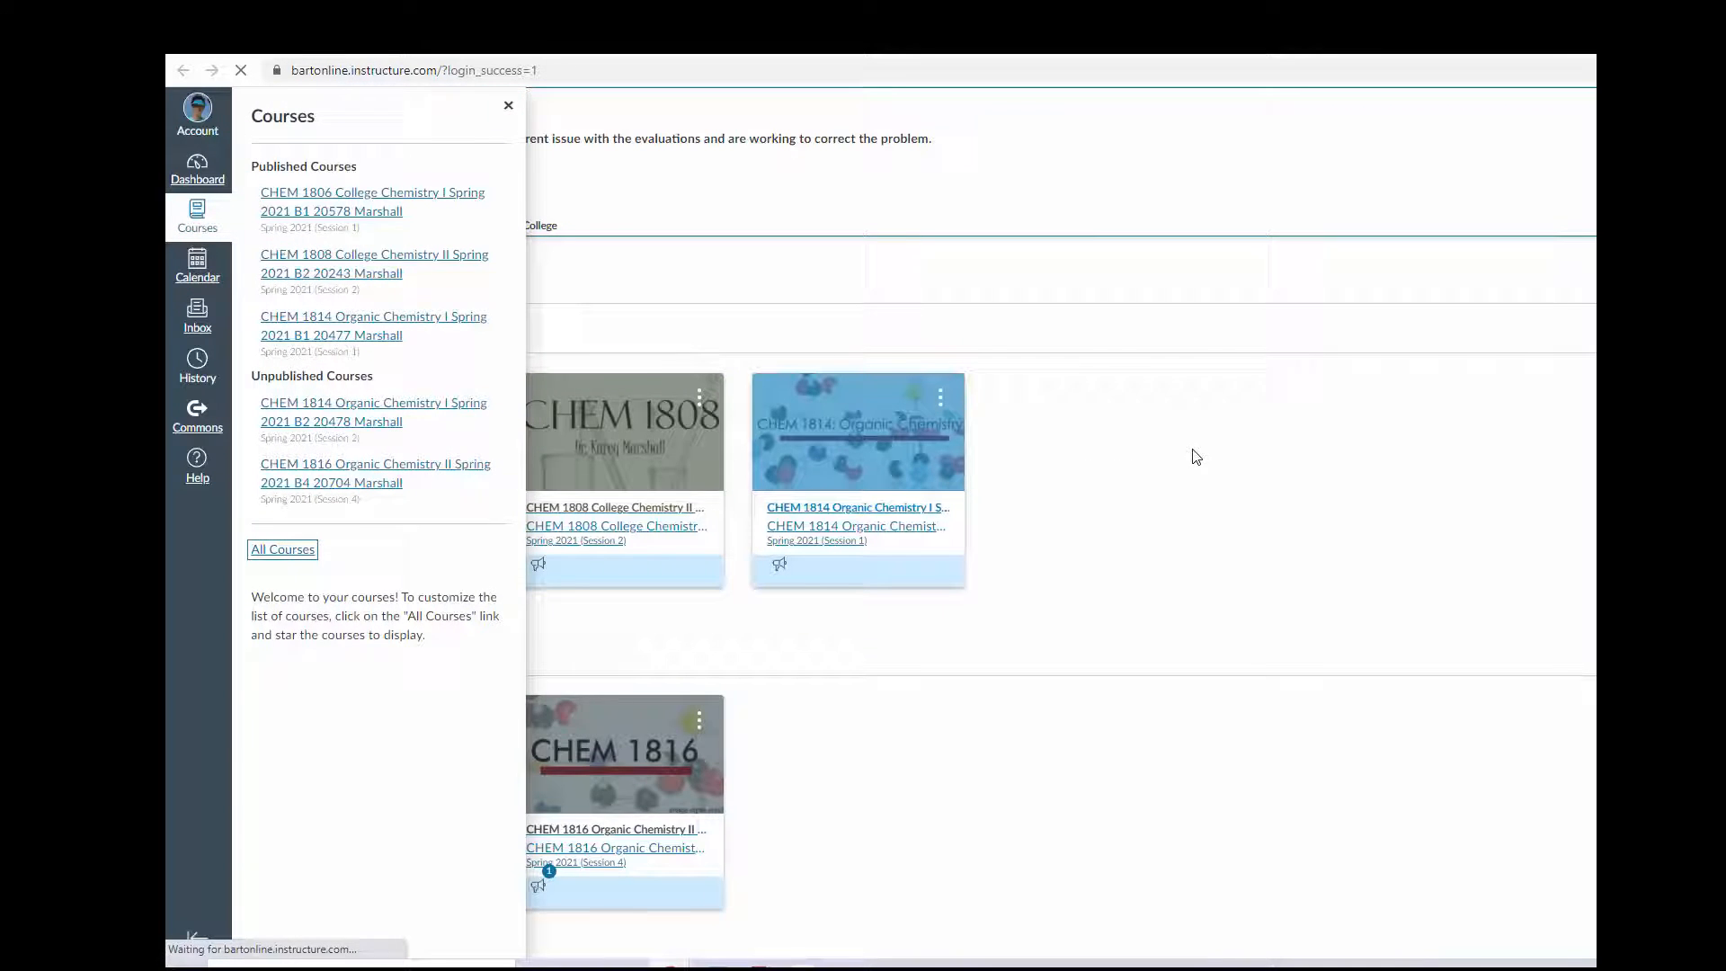
left_click(282, 551)
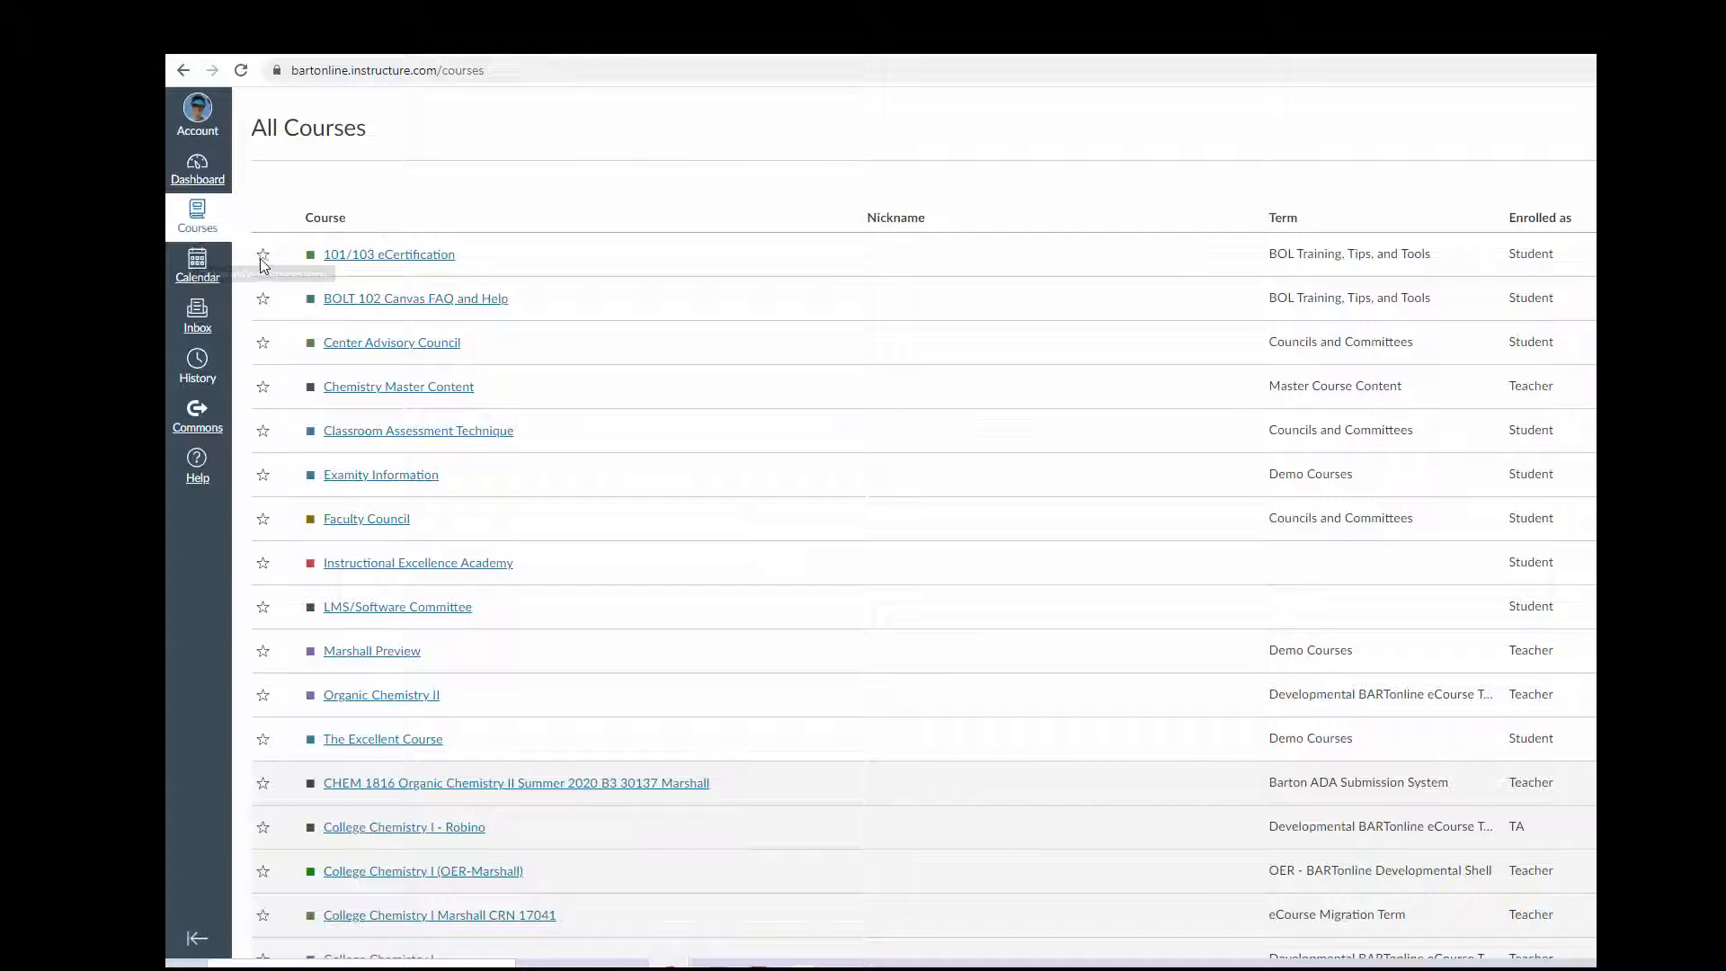
Step: Star 101/103 eCertification and BOLT 102 Canvas FAQ and Help, then return to the dashboard
left_click(262, 254)
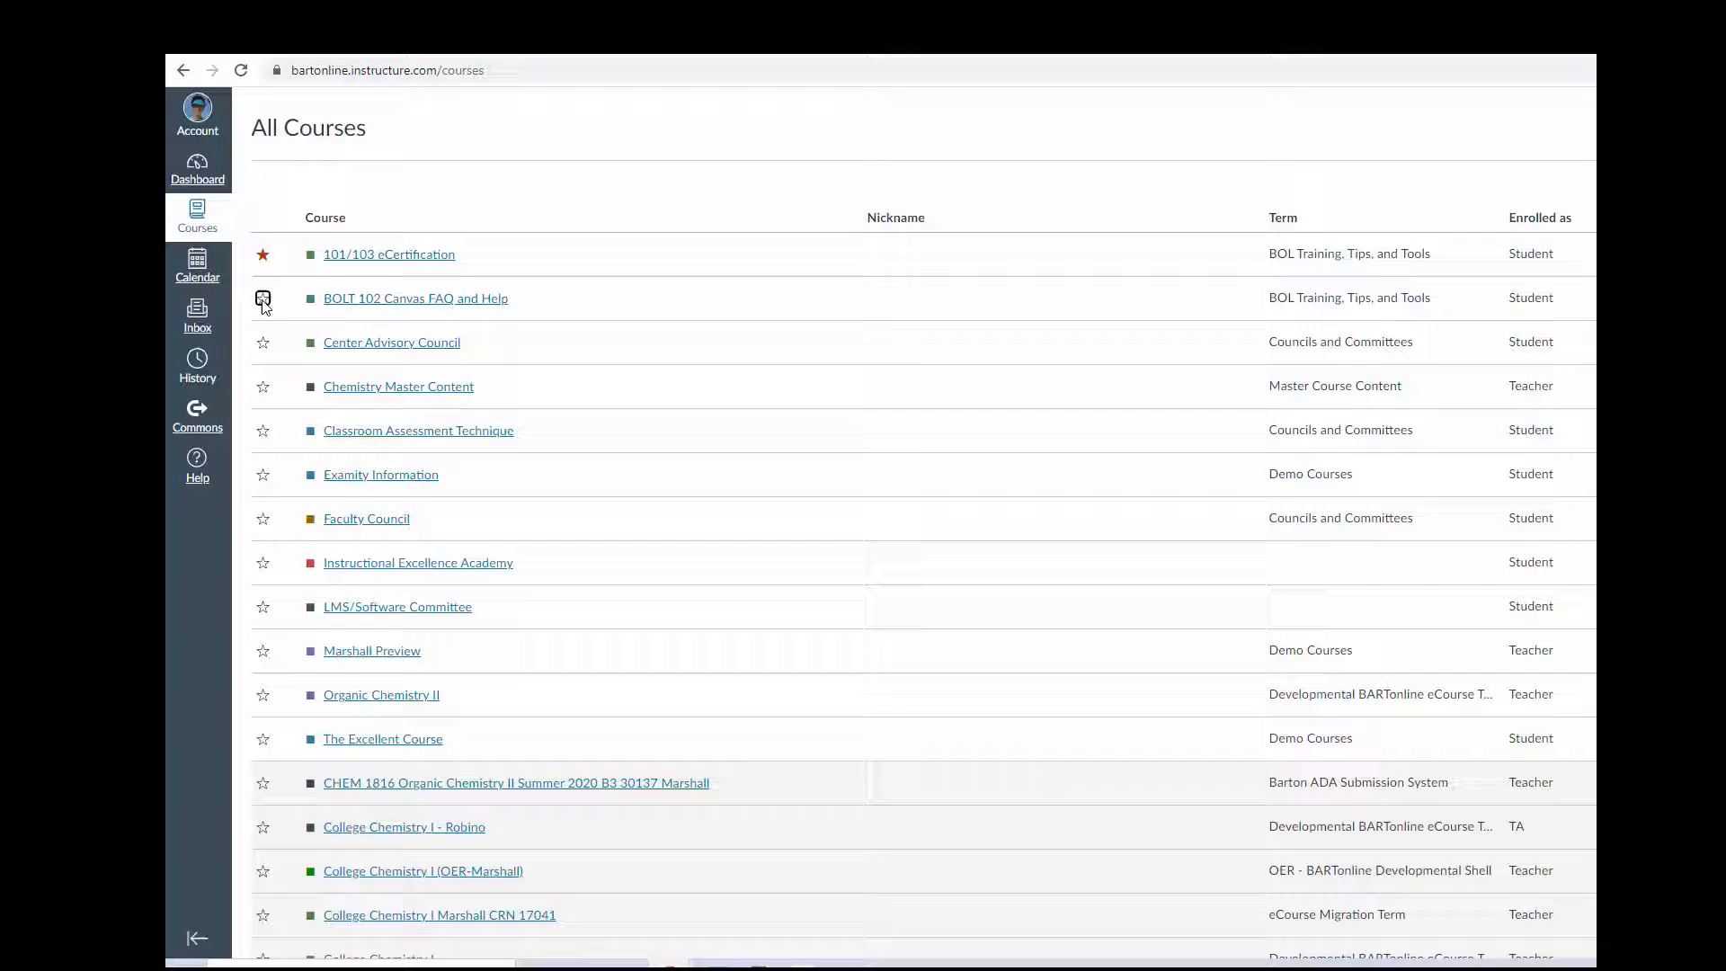
left_click(262, 296)
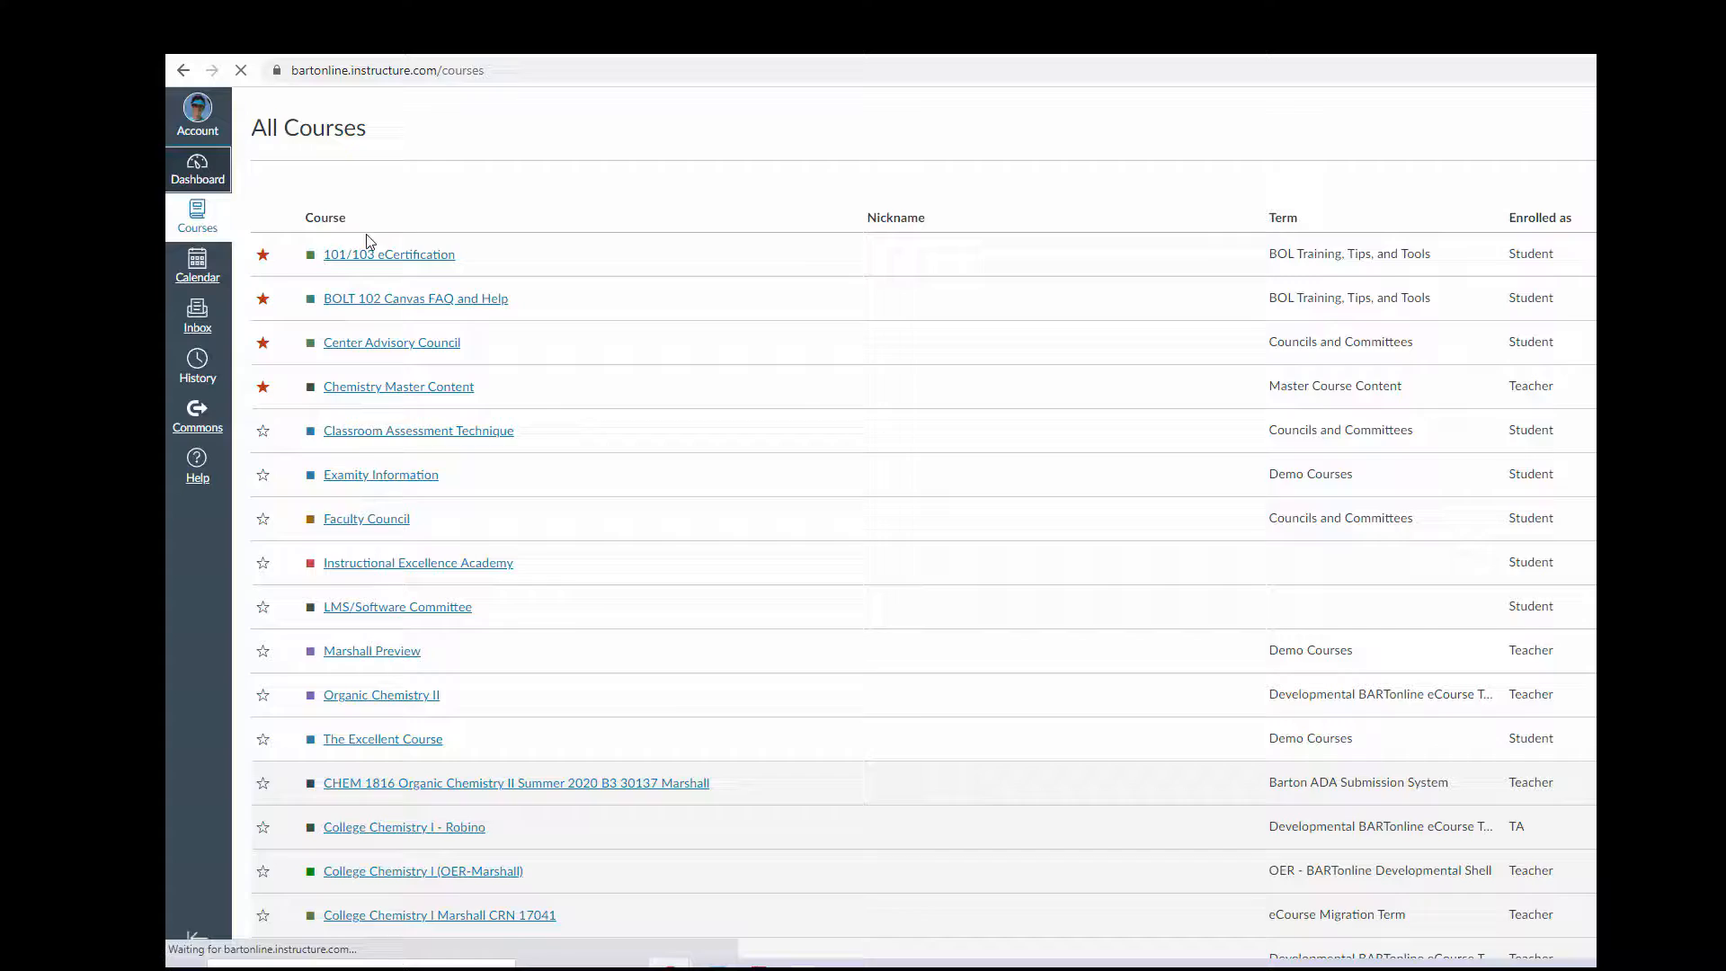
left_click(197, 169)
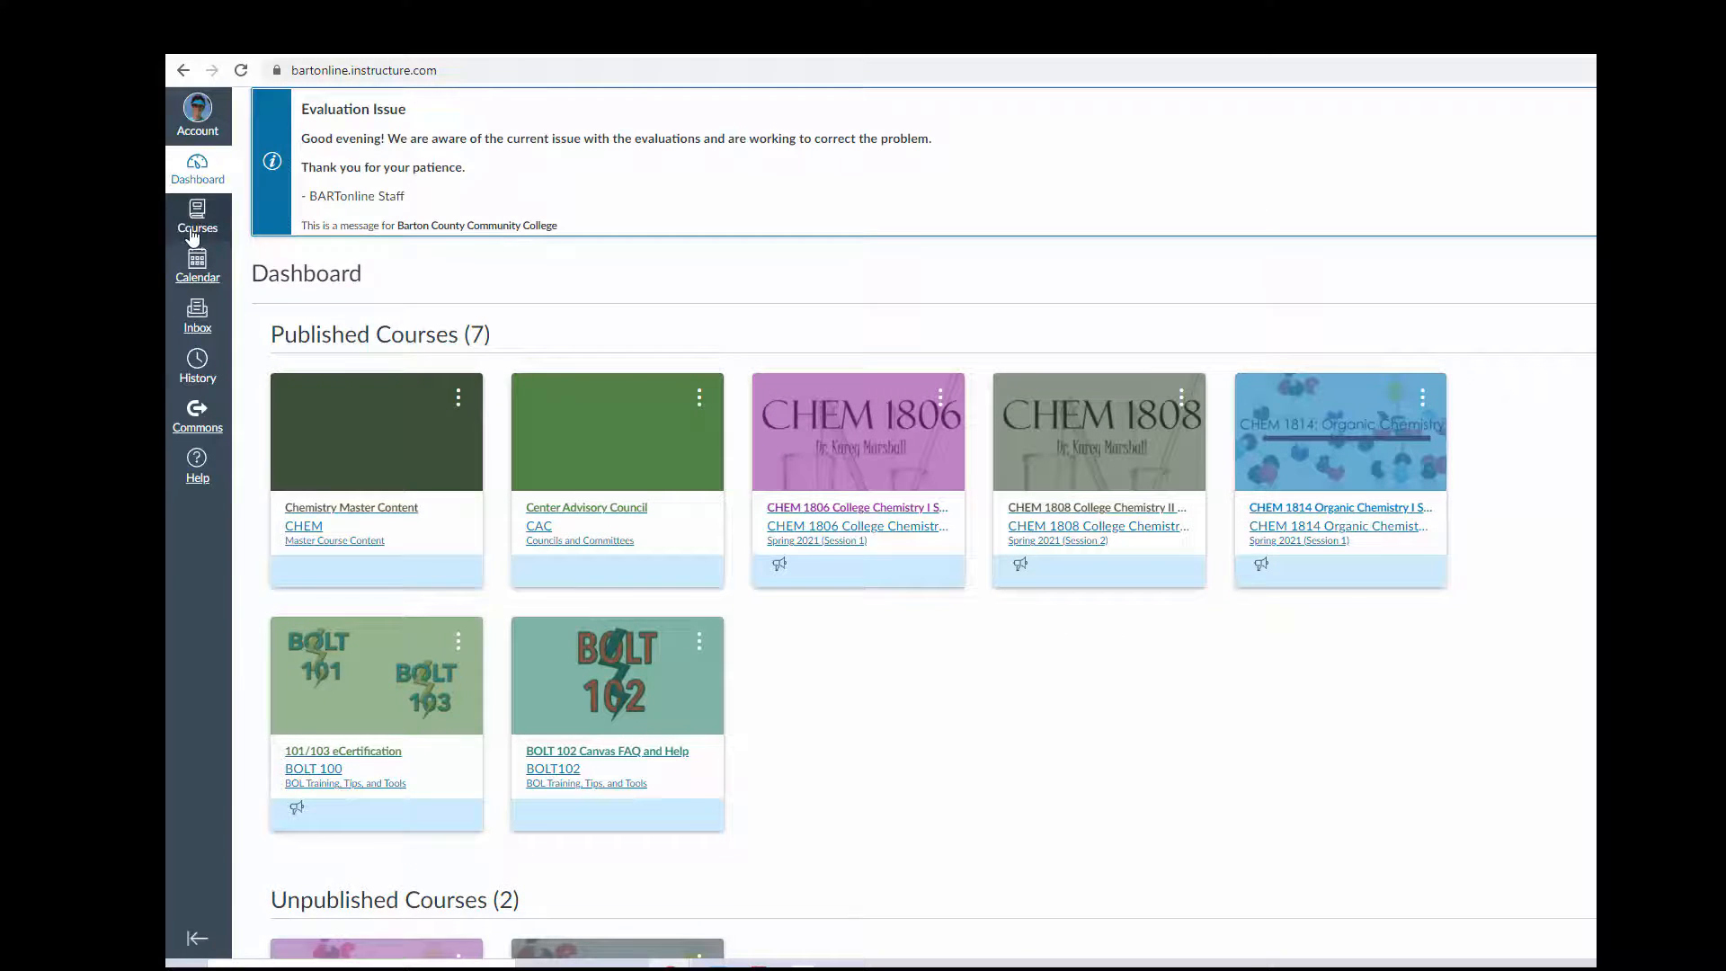
Step: Unstar the four courses in All Courses, return to the dashboard and enter CHEM 1806 College Chemistry I
left_click(198, 216)
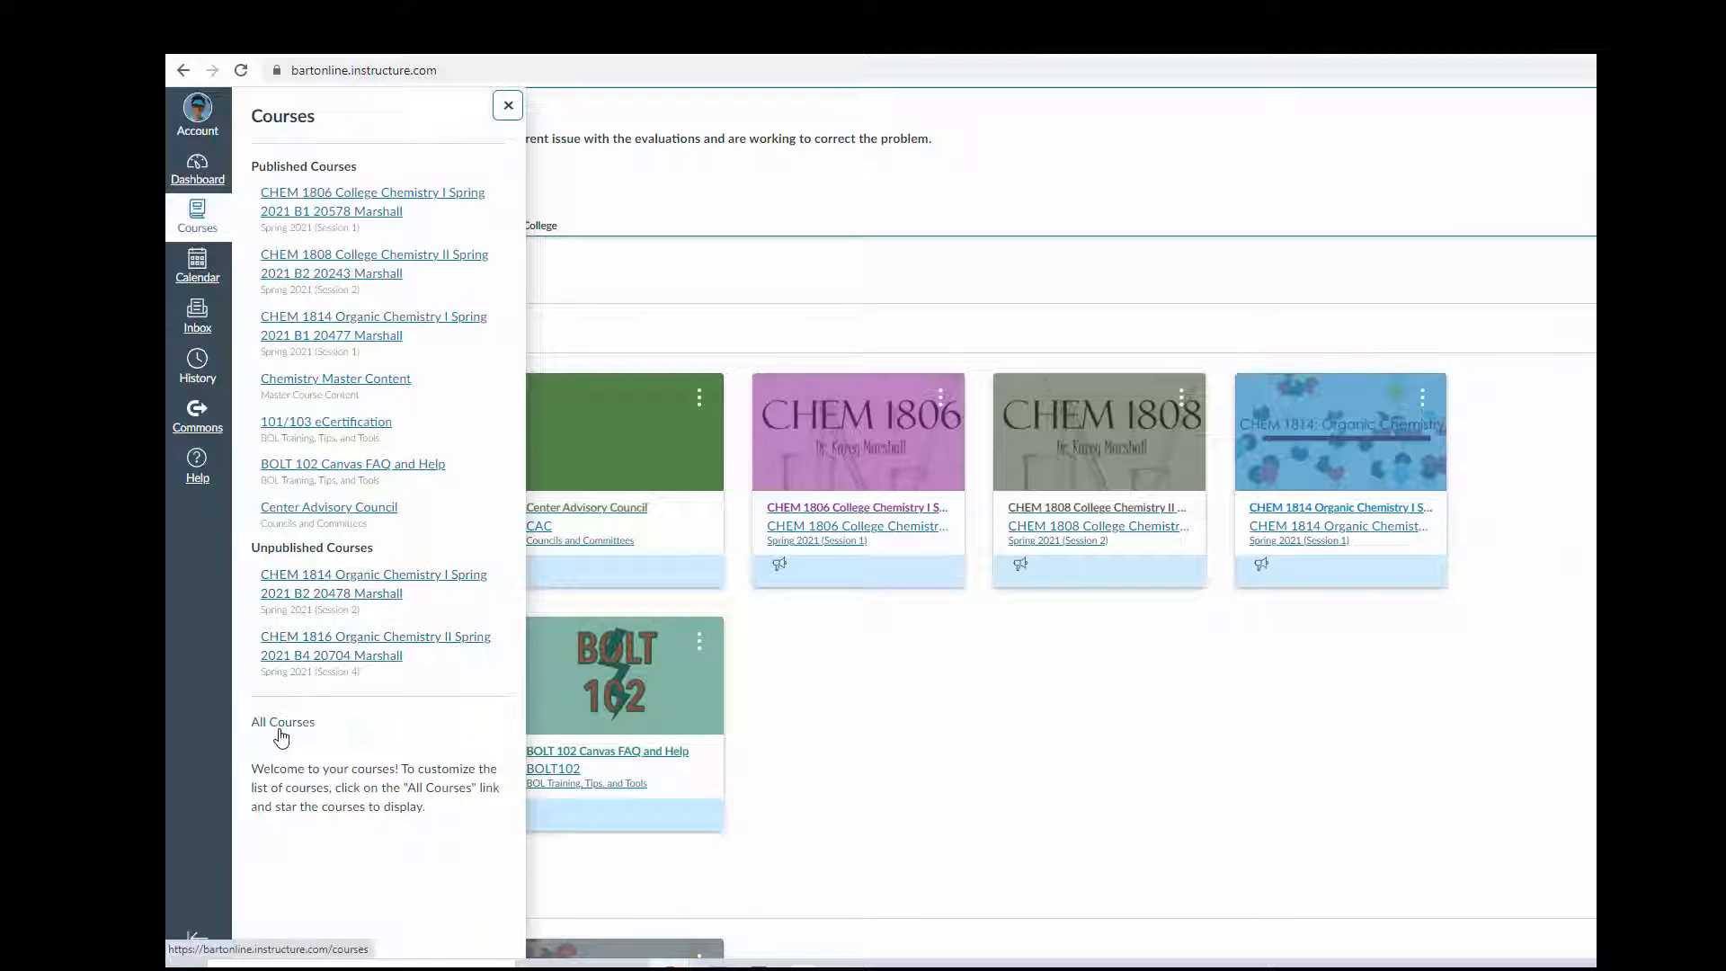
left_click(283, 721)
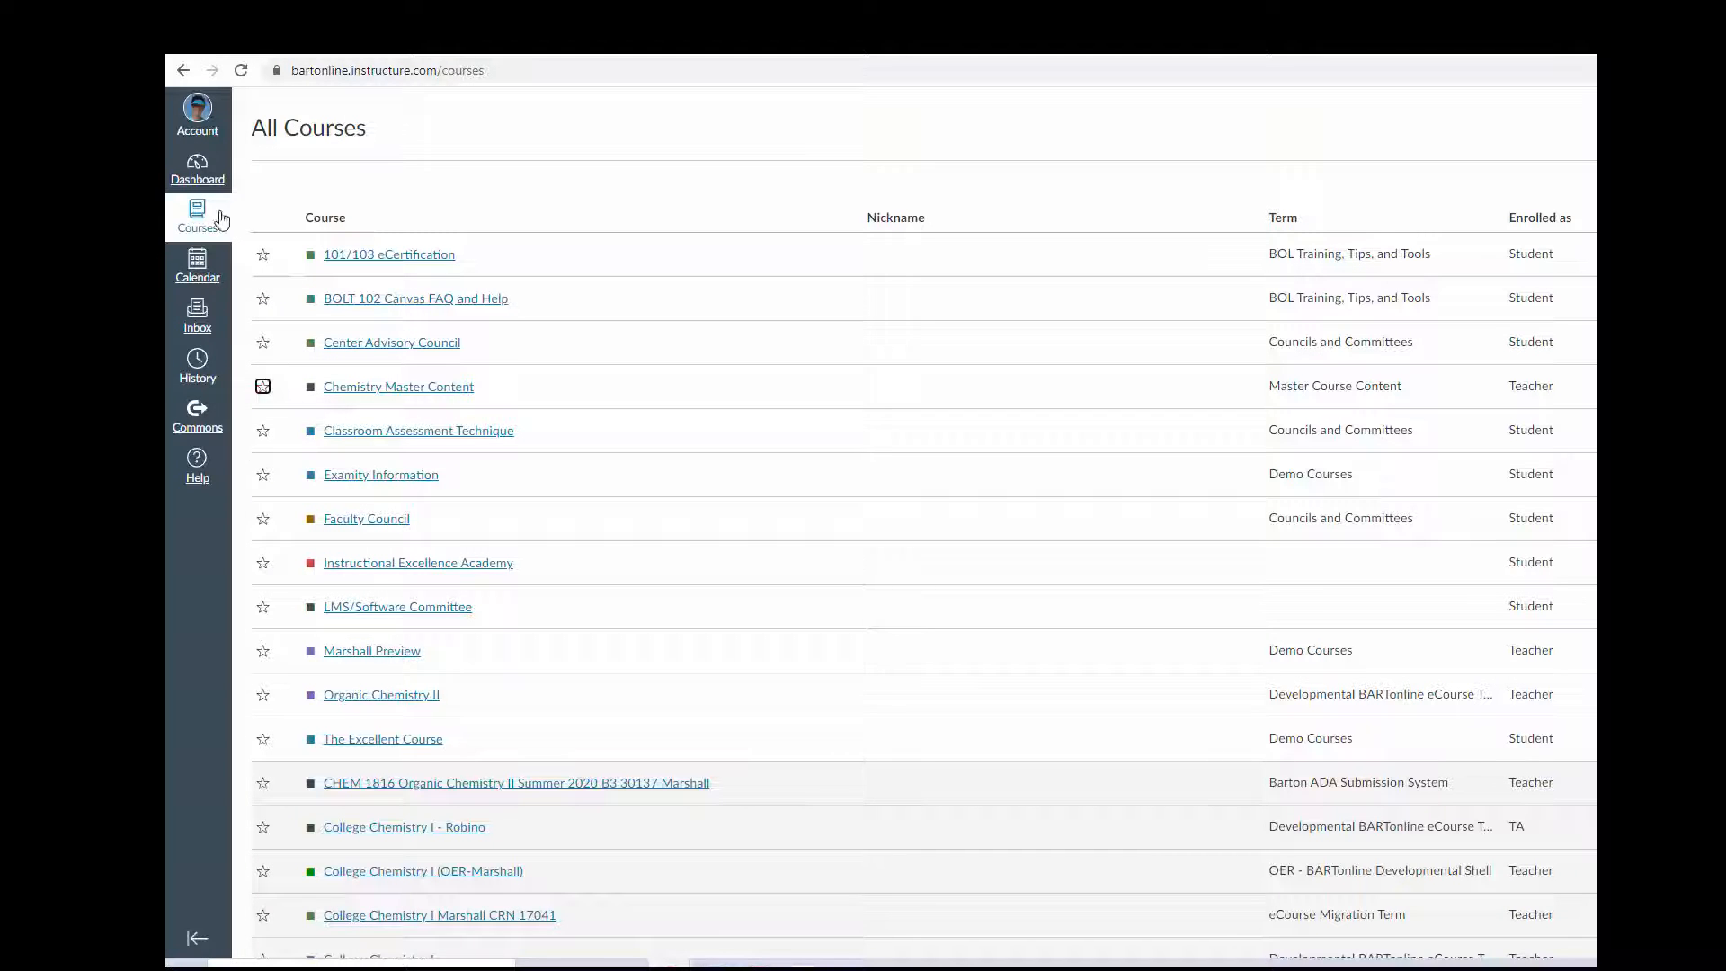
left_click(198, 167)
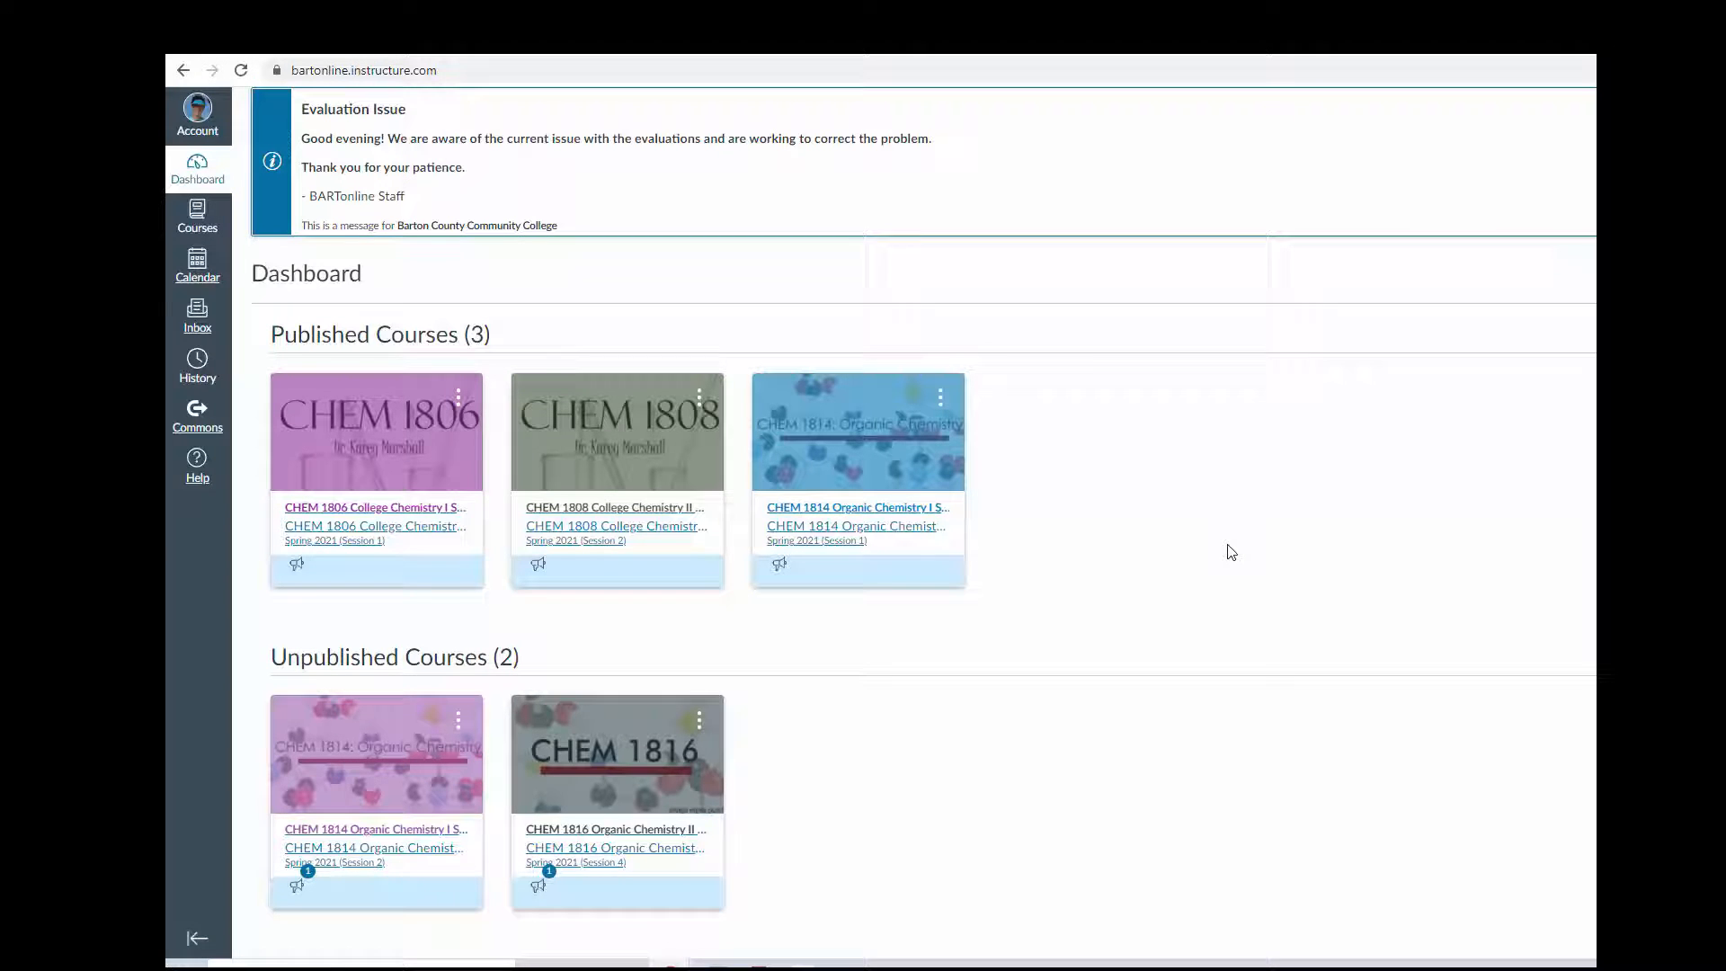
left_click(374, 507)
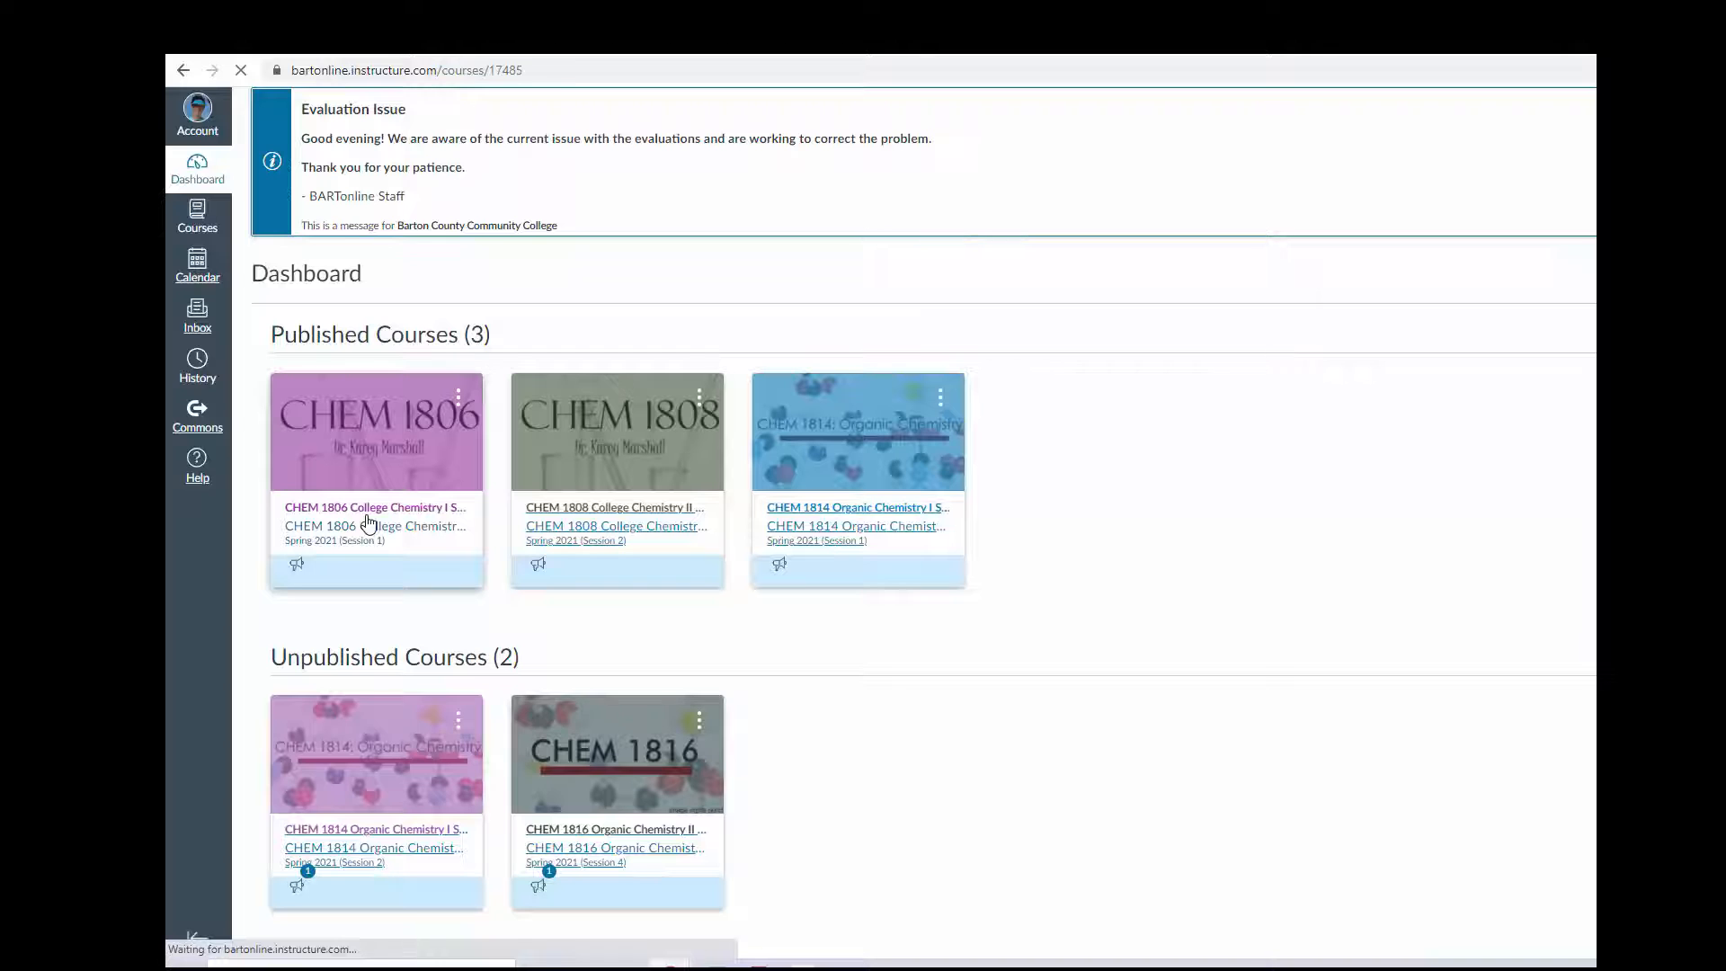